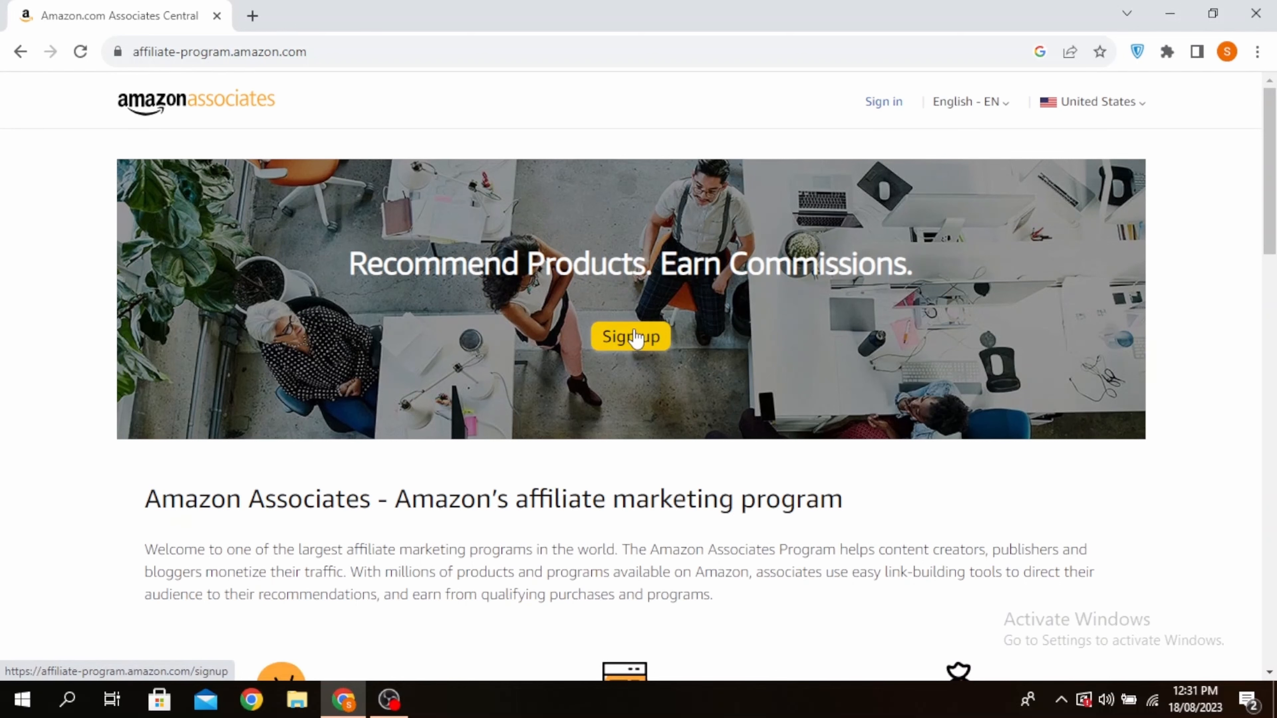
# Start a new blank pin from the profile's Create menu
pyautogui.scroll(-3)
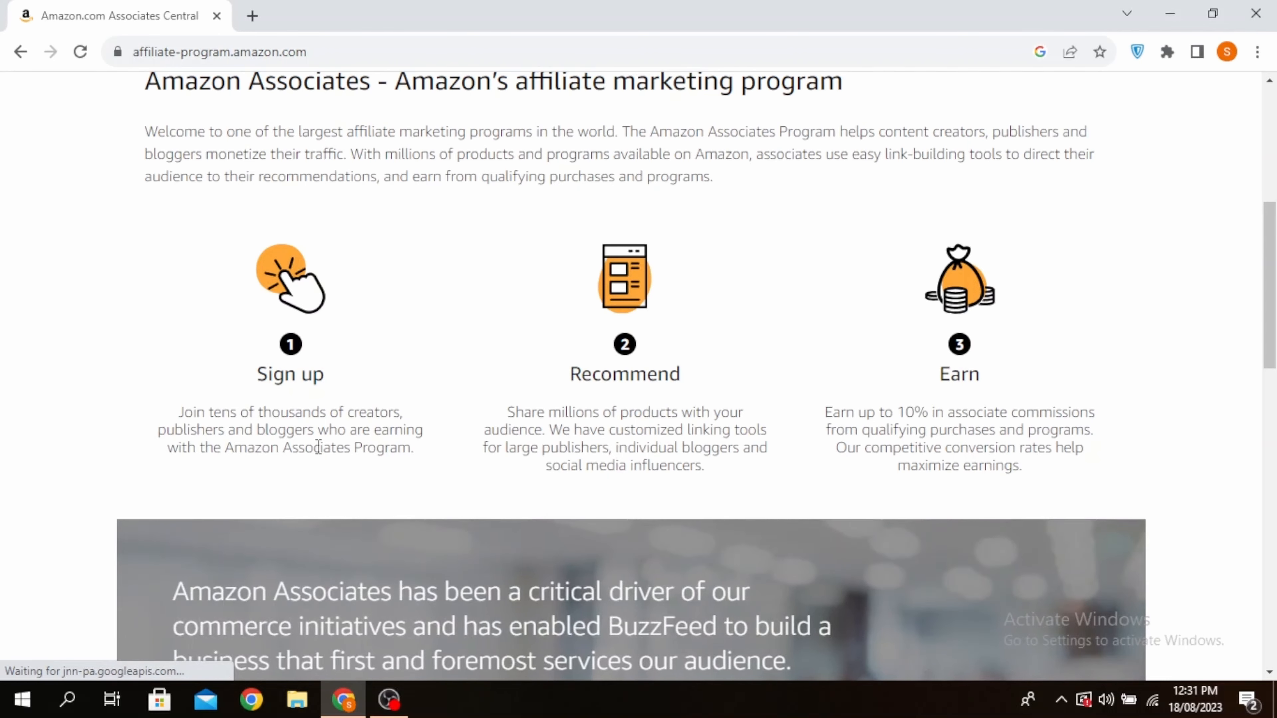
pyautogui.scroll(-3)
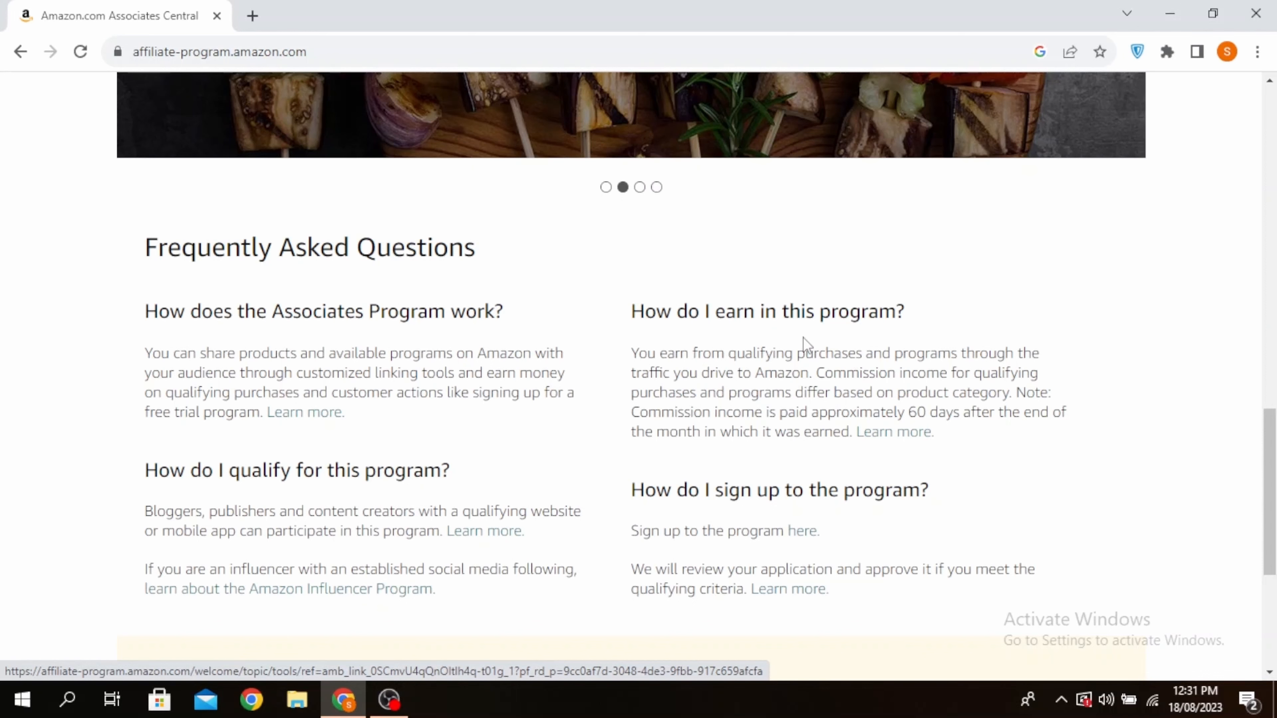
pyautogui.scroll(-3)
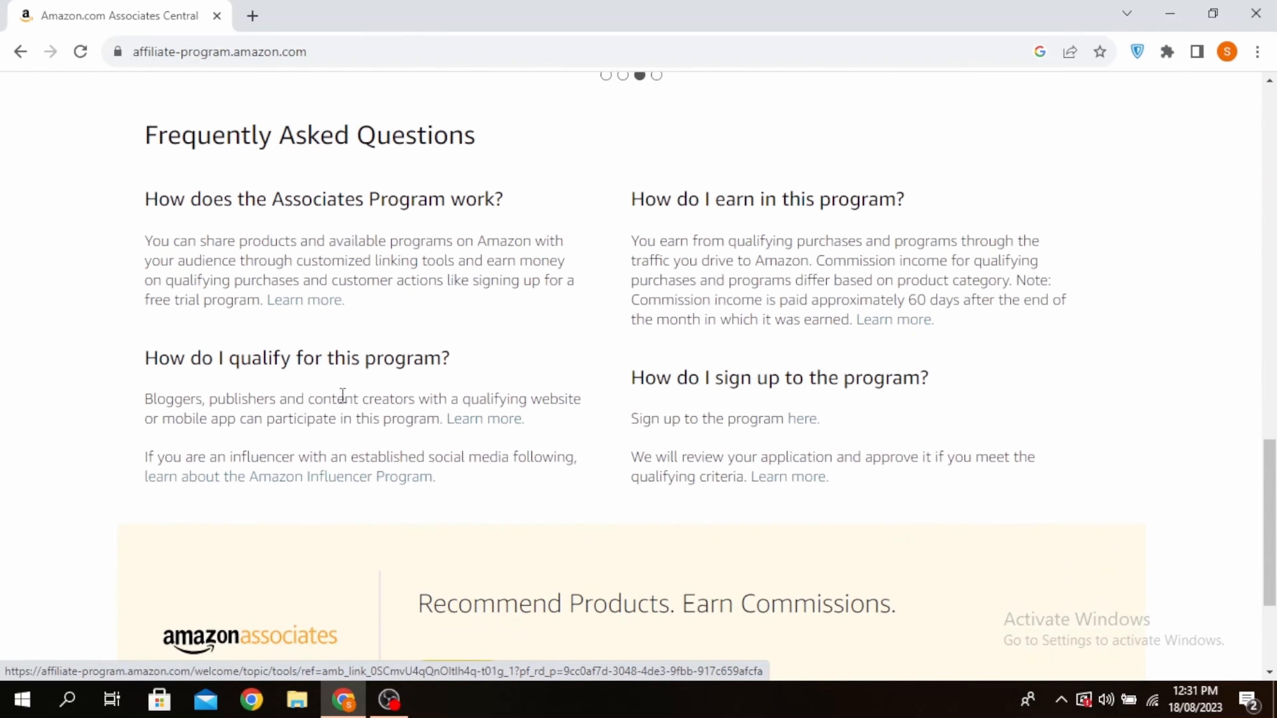
pyautogui.moveTo(795, 389)
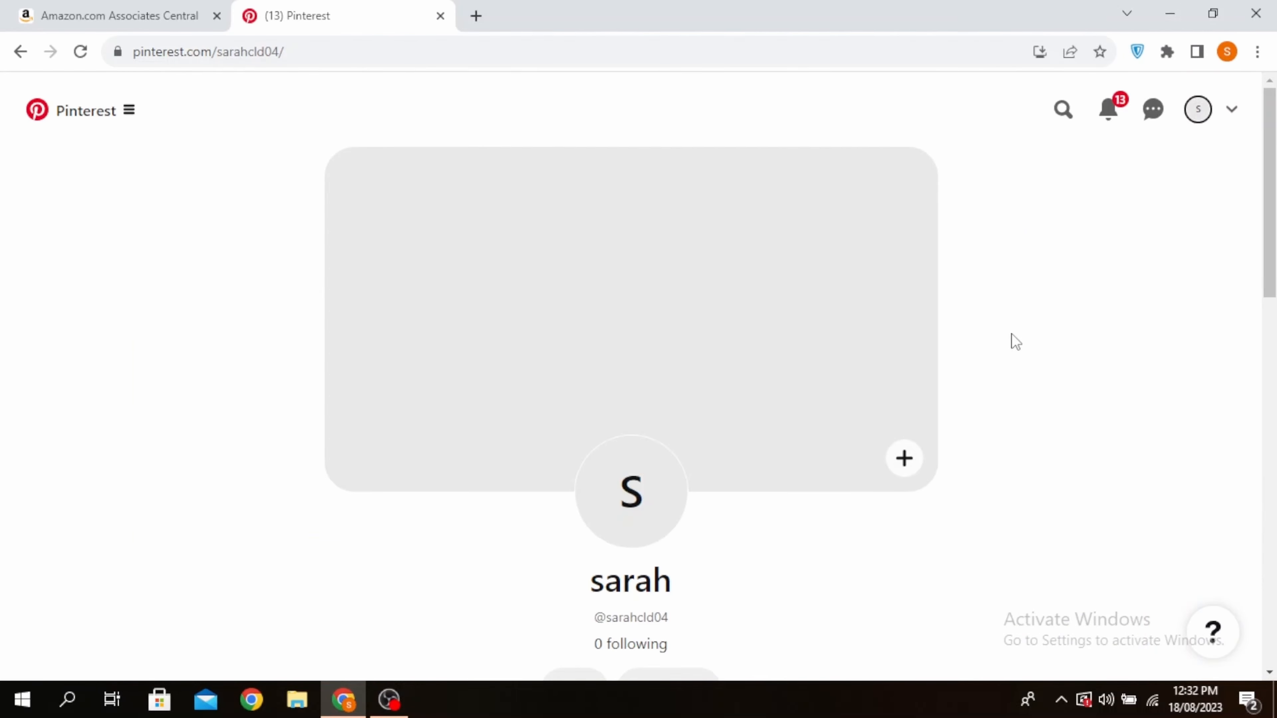
pyautogui.moveTo(1198, 109)
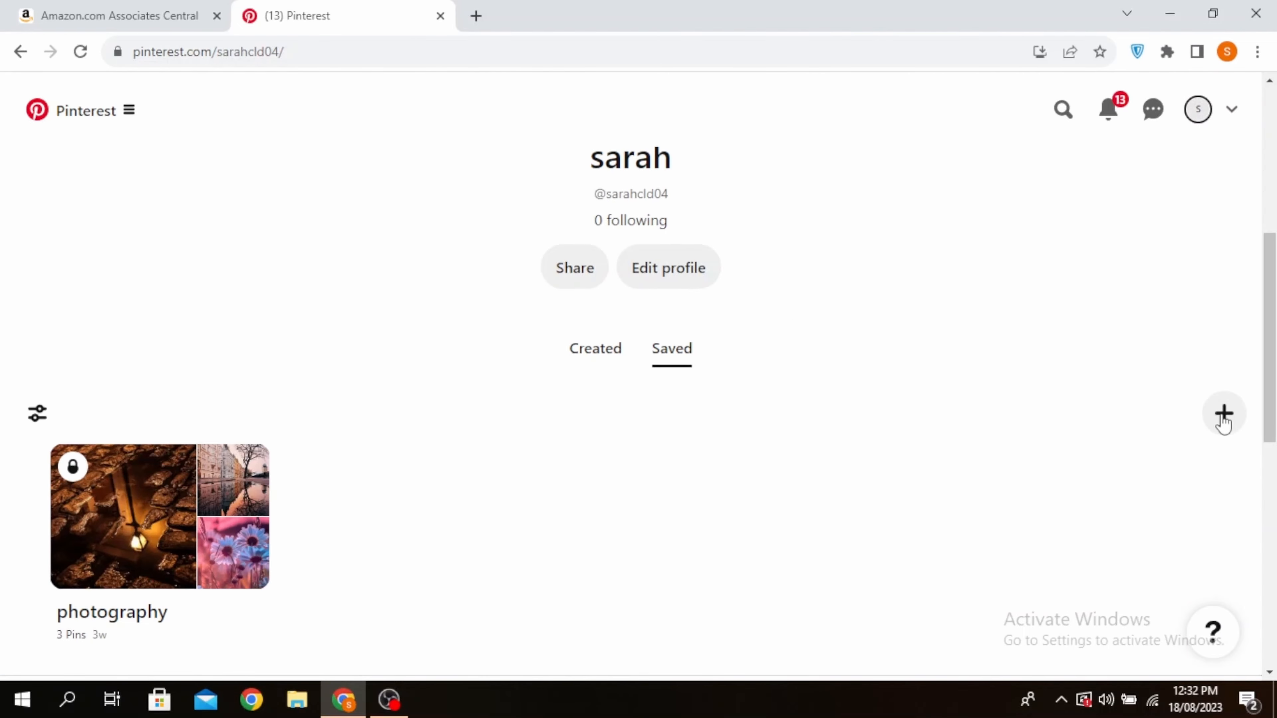
pyautogui.click(1222, 413)
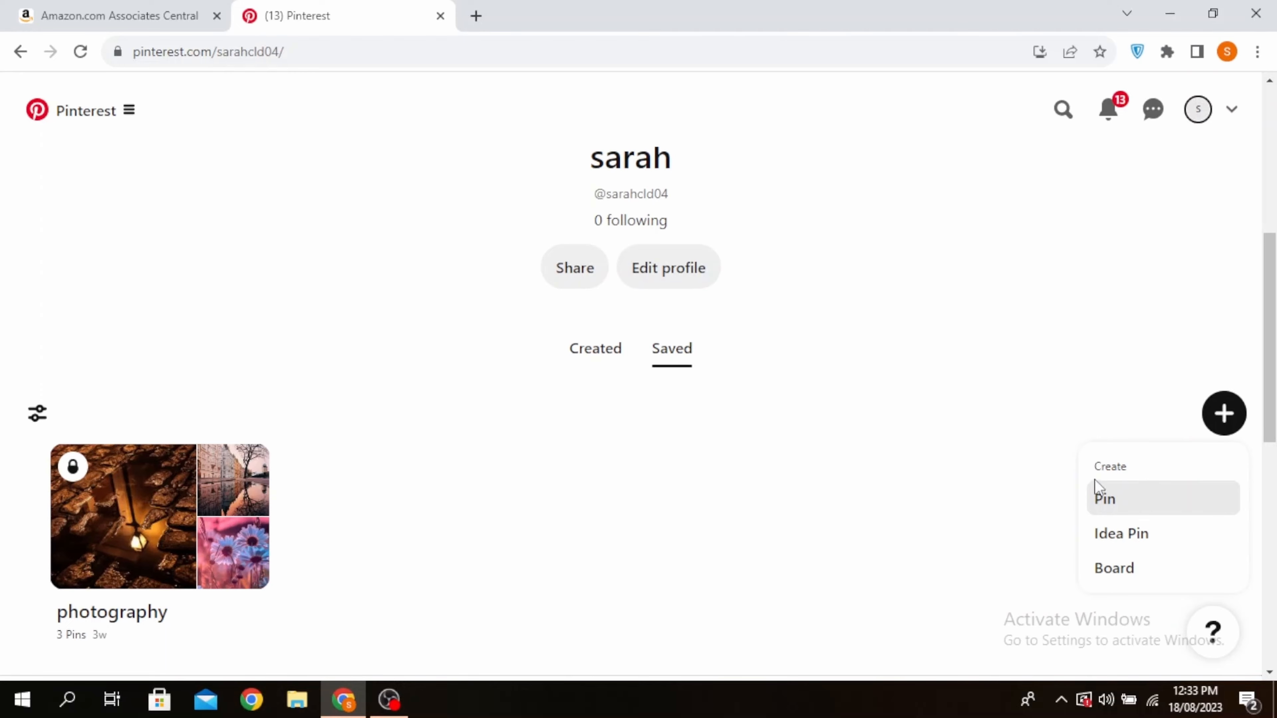
pyautogui.click(1105, 498)
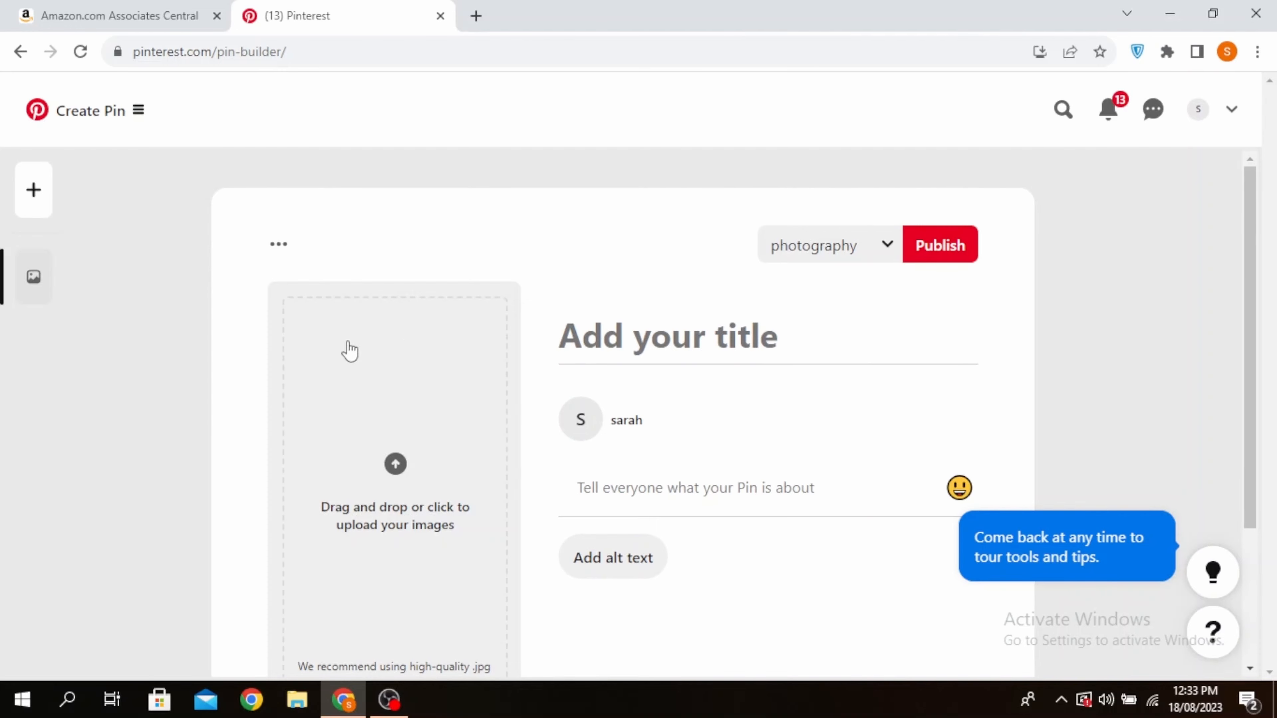
pyautogui.moveTo(427, 465)
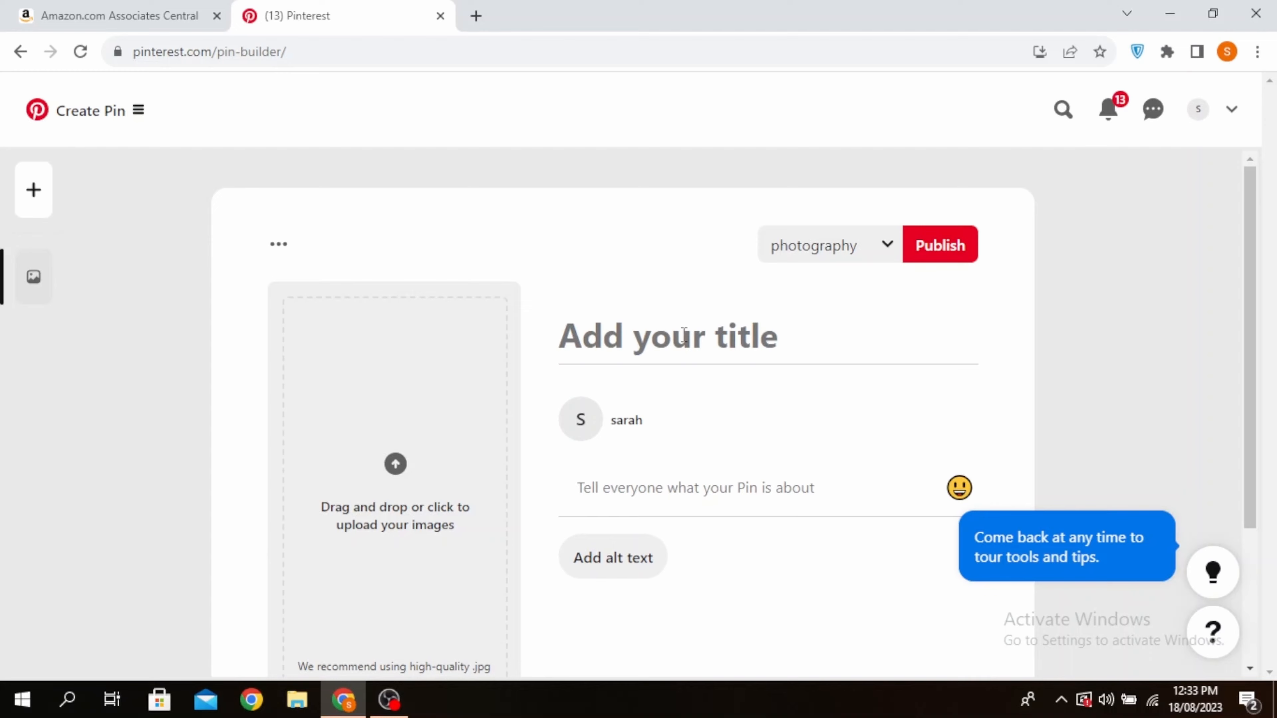
# Title the pin 'Lamp' and add the guitar-and-microphone image
pyautogui.write('Lamp')
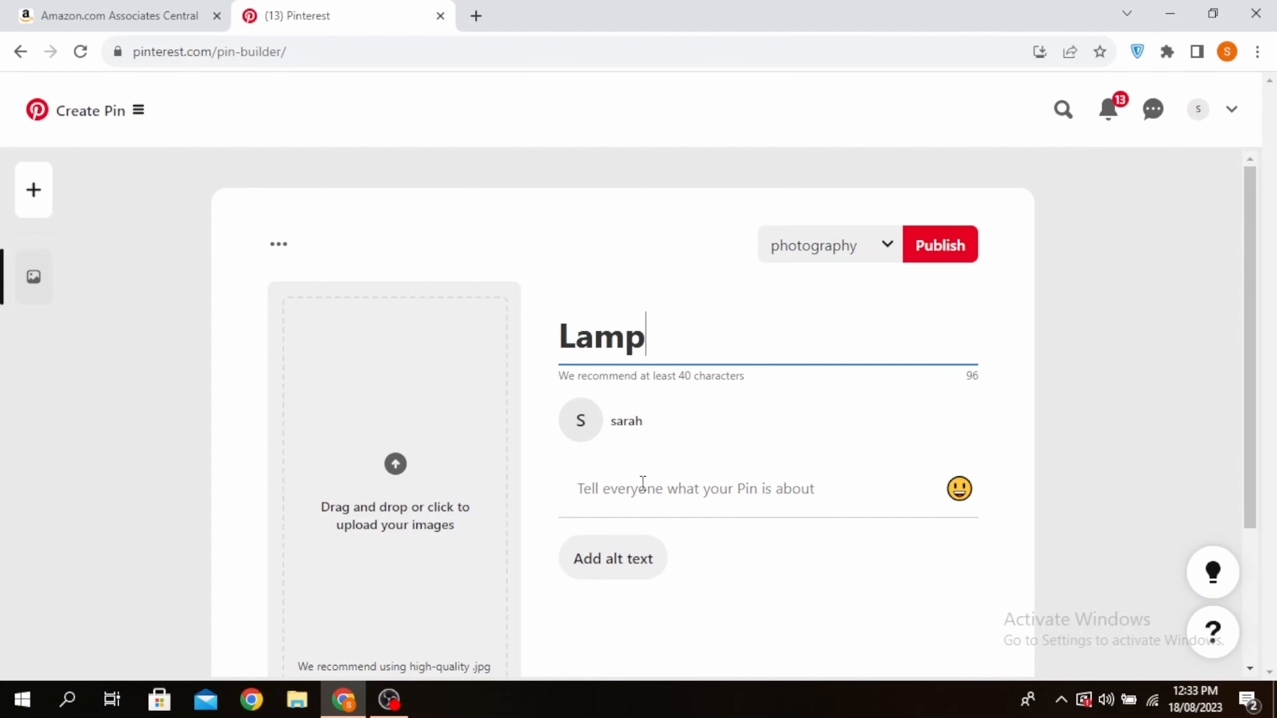
pyautogui.moveTo(810, 485)
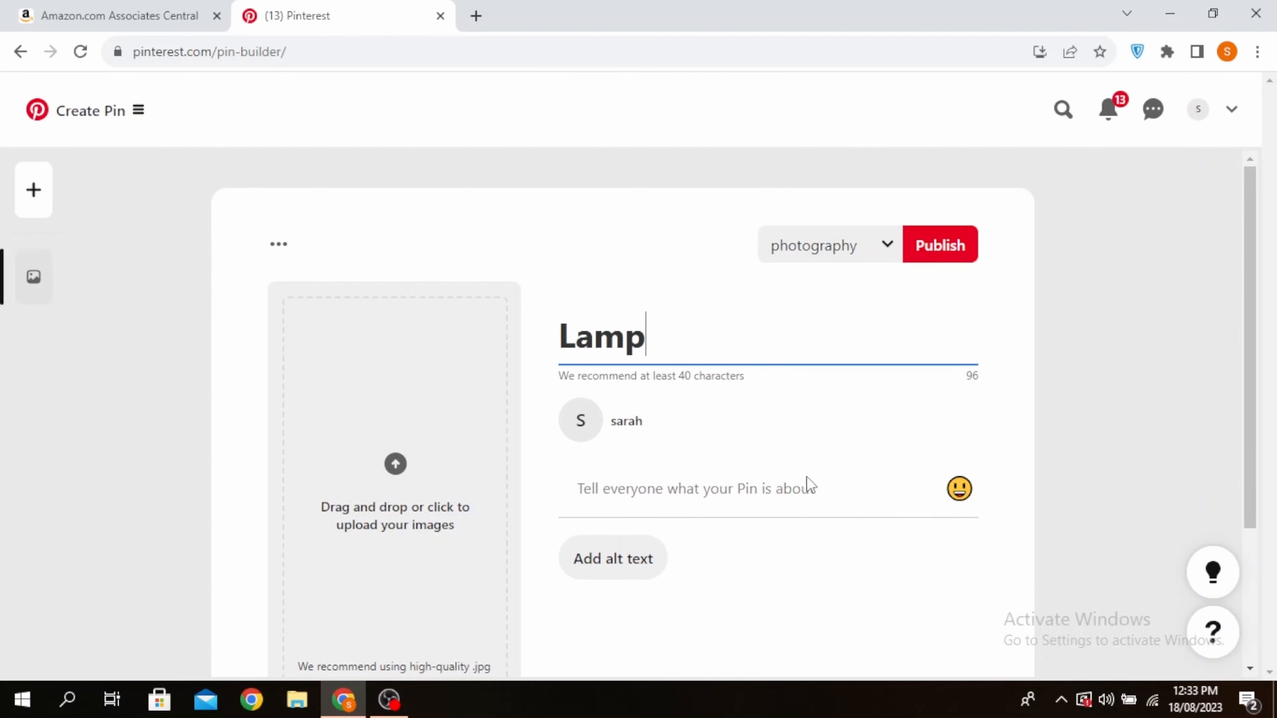
pyautogui.moveTo(844, 485)
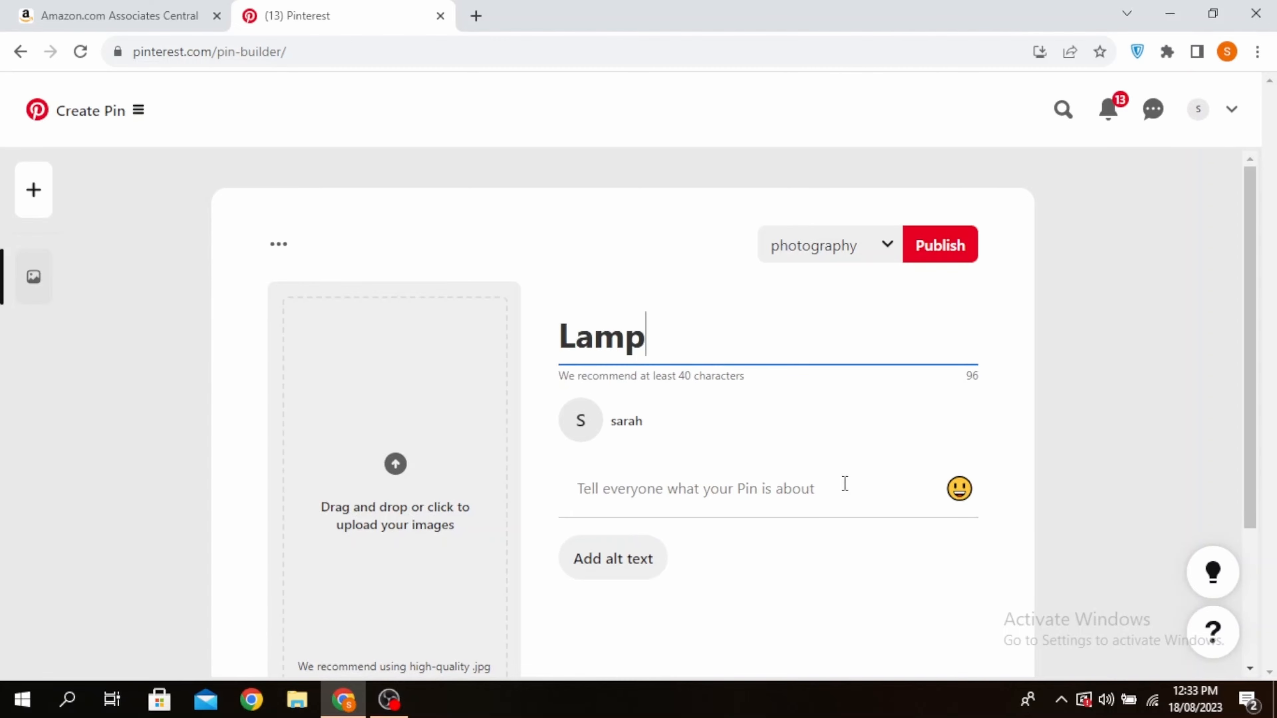
pyautogui.scroll(-3)
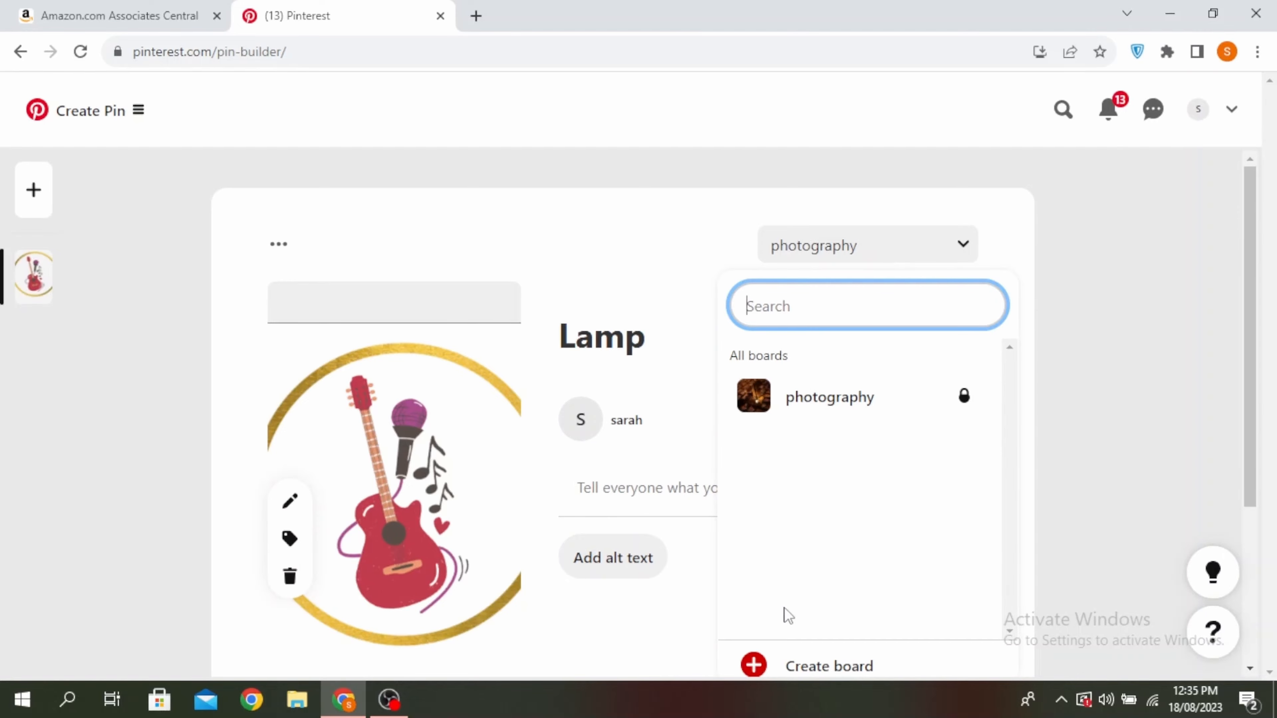
# Dismiss the Create board form and publish the Lamp pin to the photography board
pyautogui.click(828, 665)
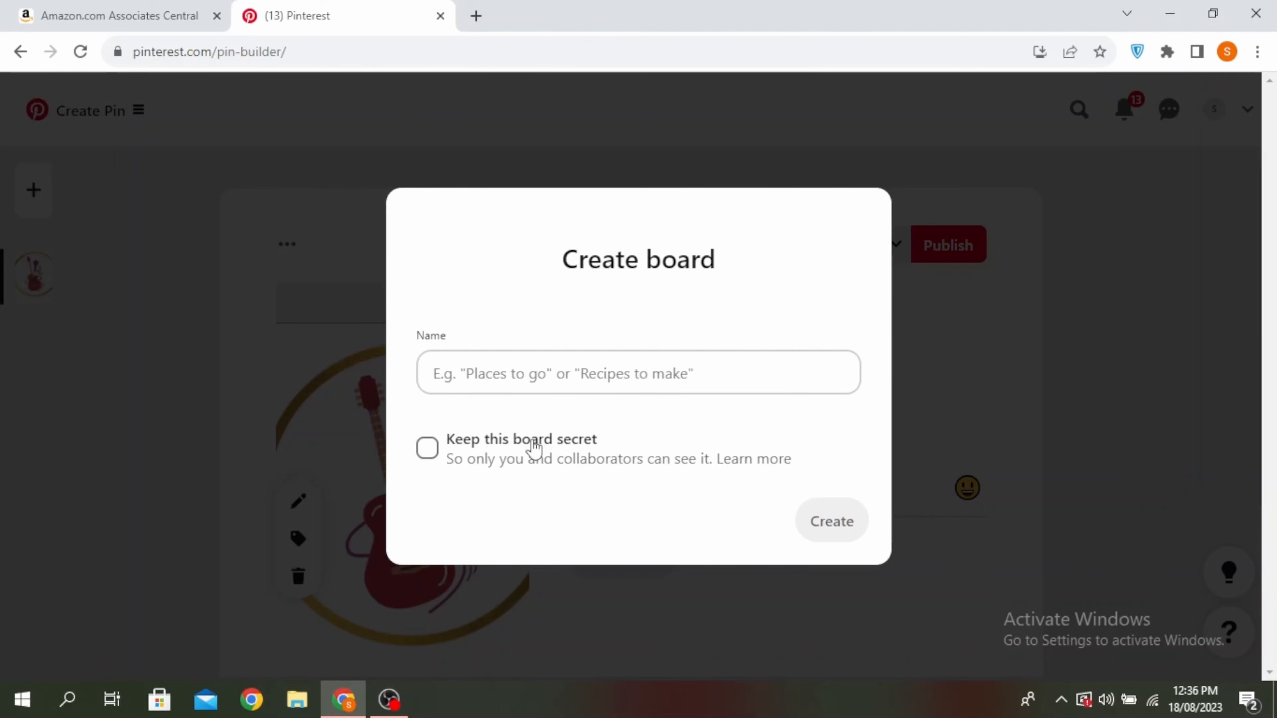
pyautogui.click(637, 373)
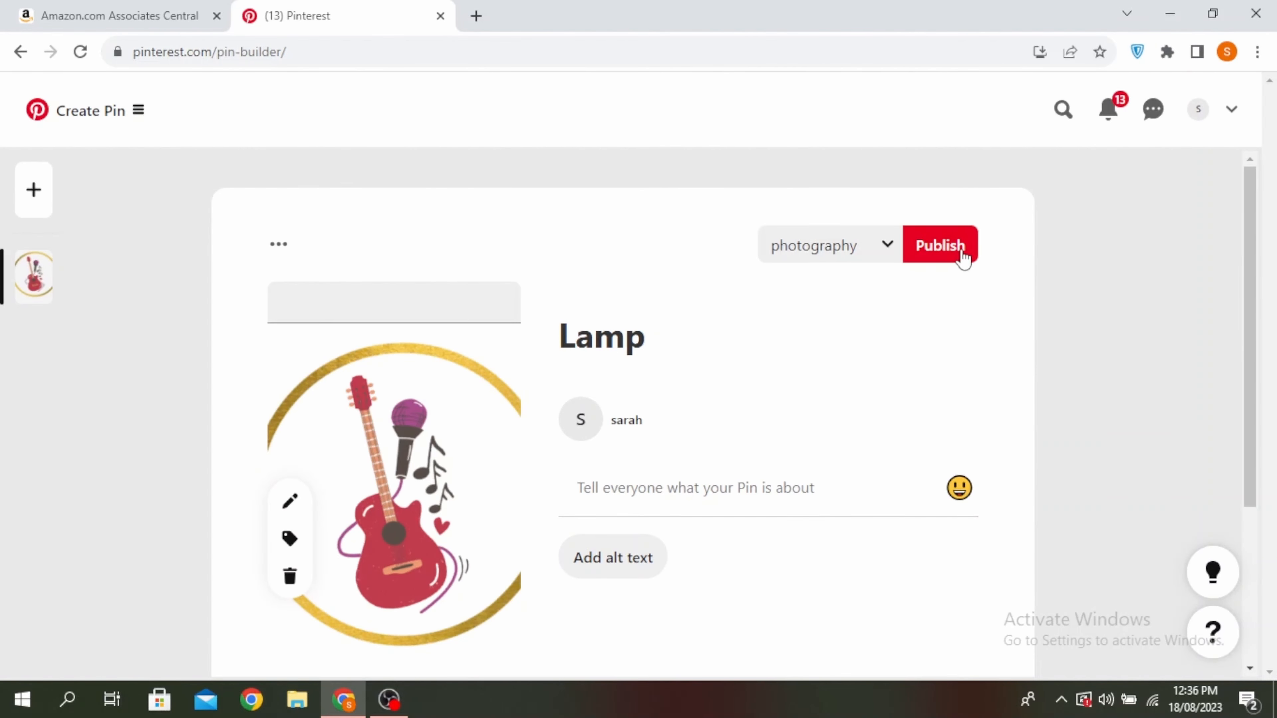
pyautogui.click(939, 245)
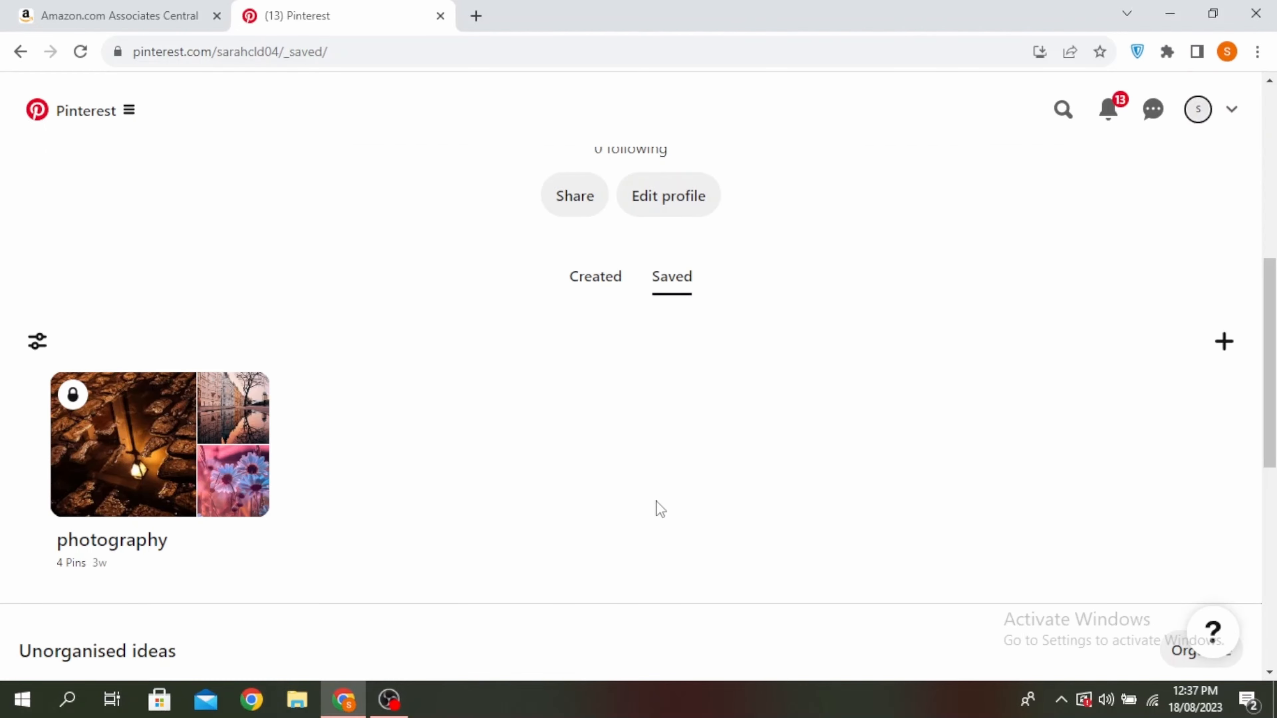